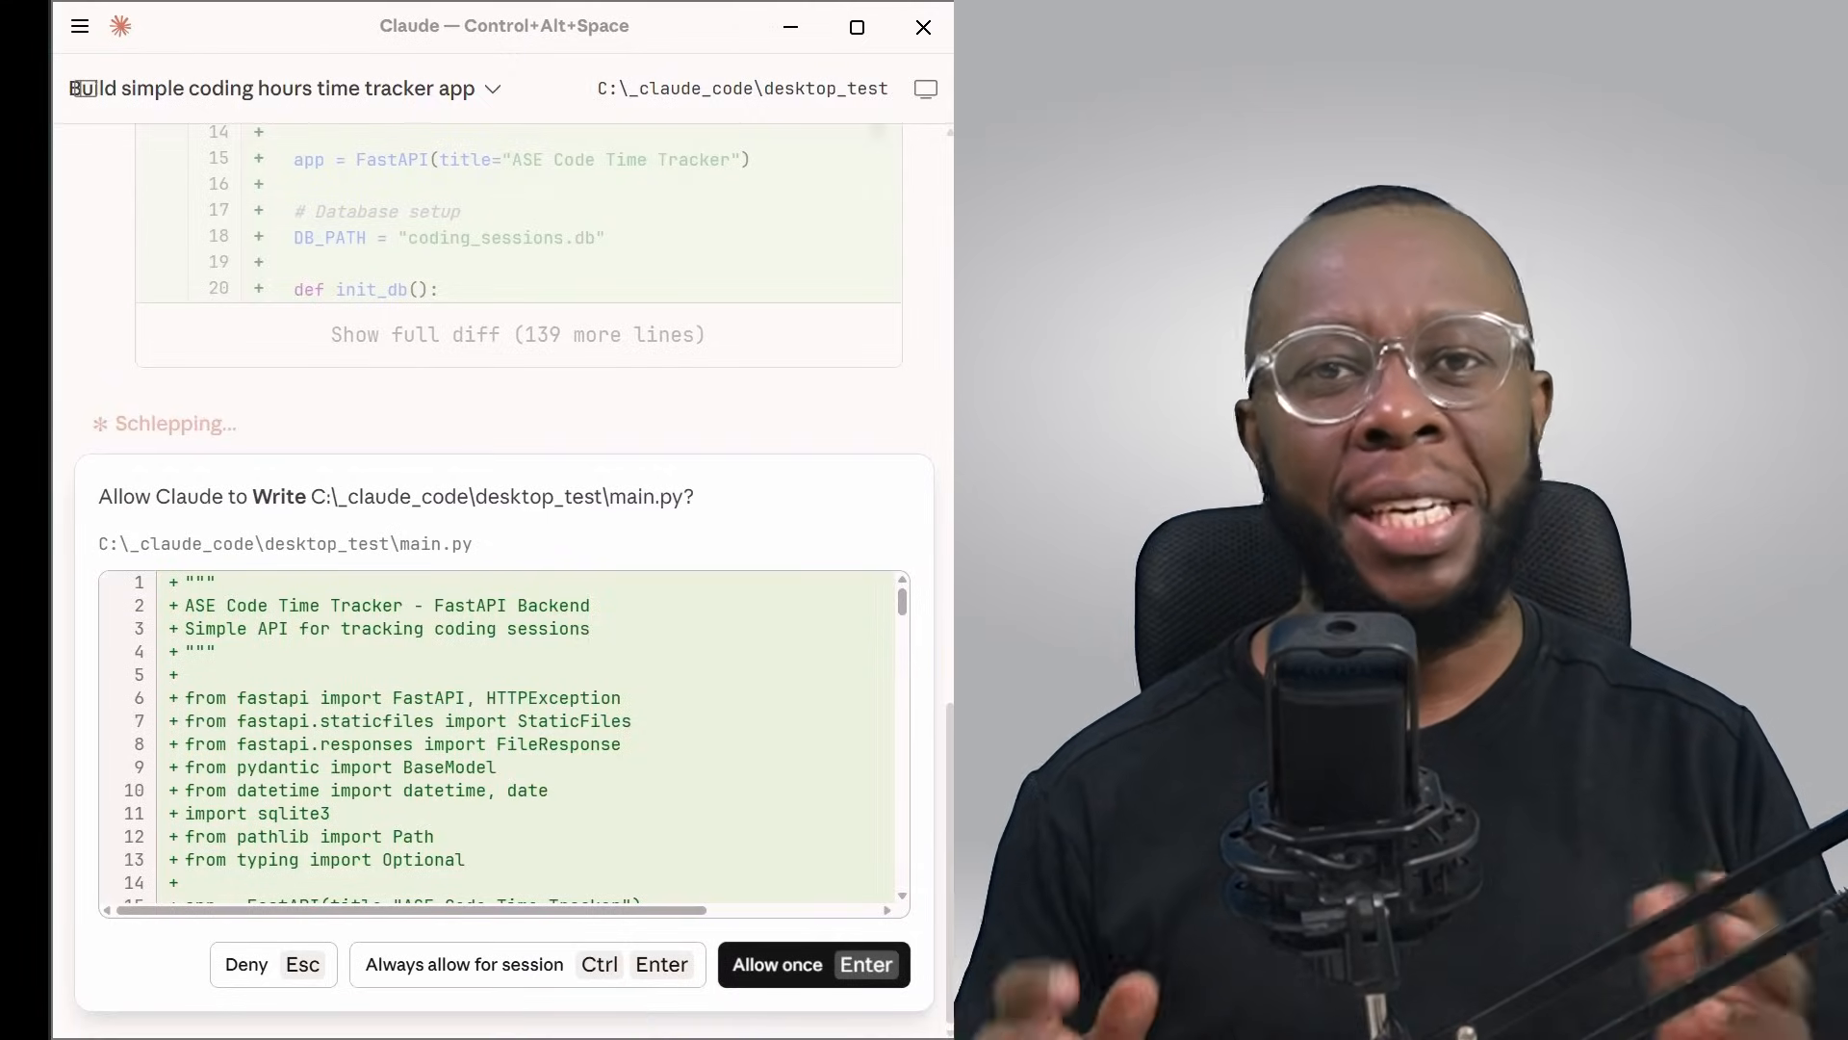
pyautogui.moveTo(482, 355)
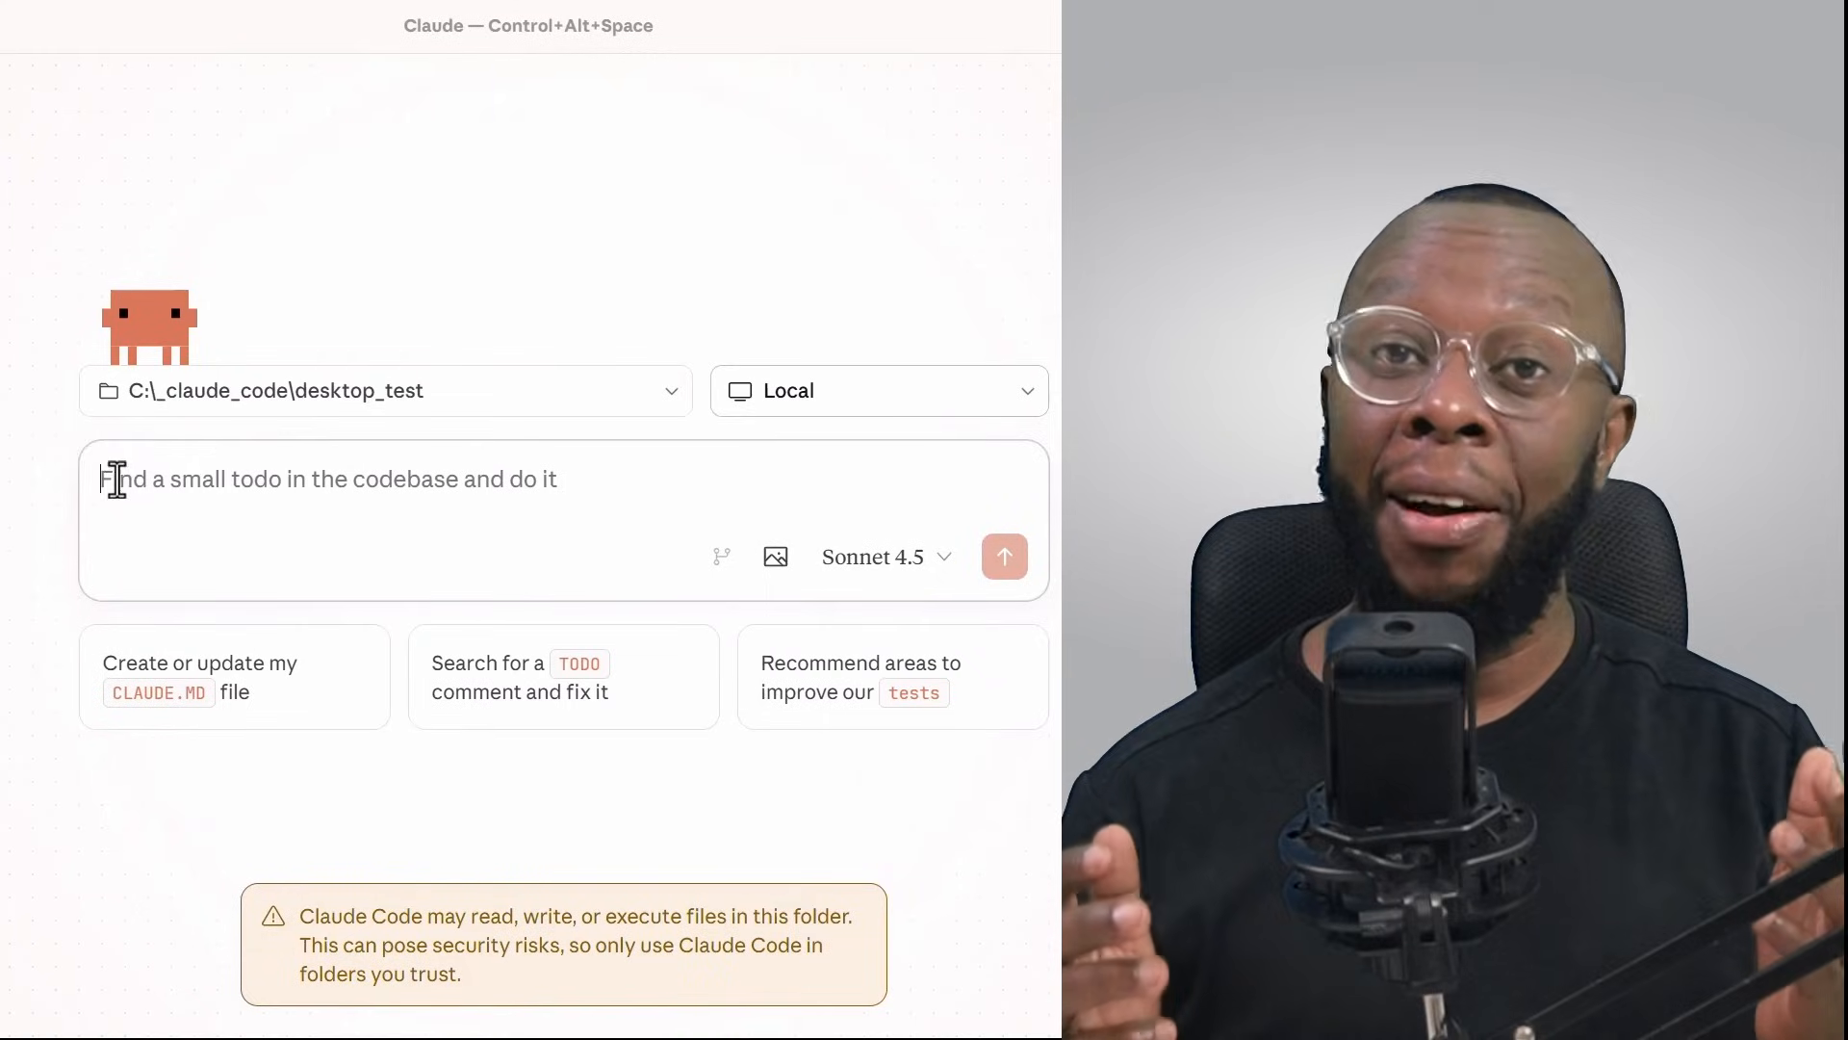
pyautogui.moveTo(1057, 562)
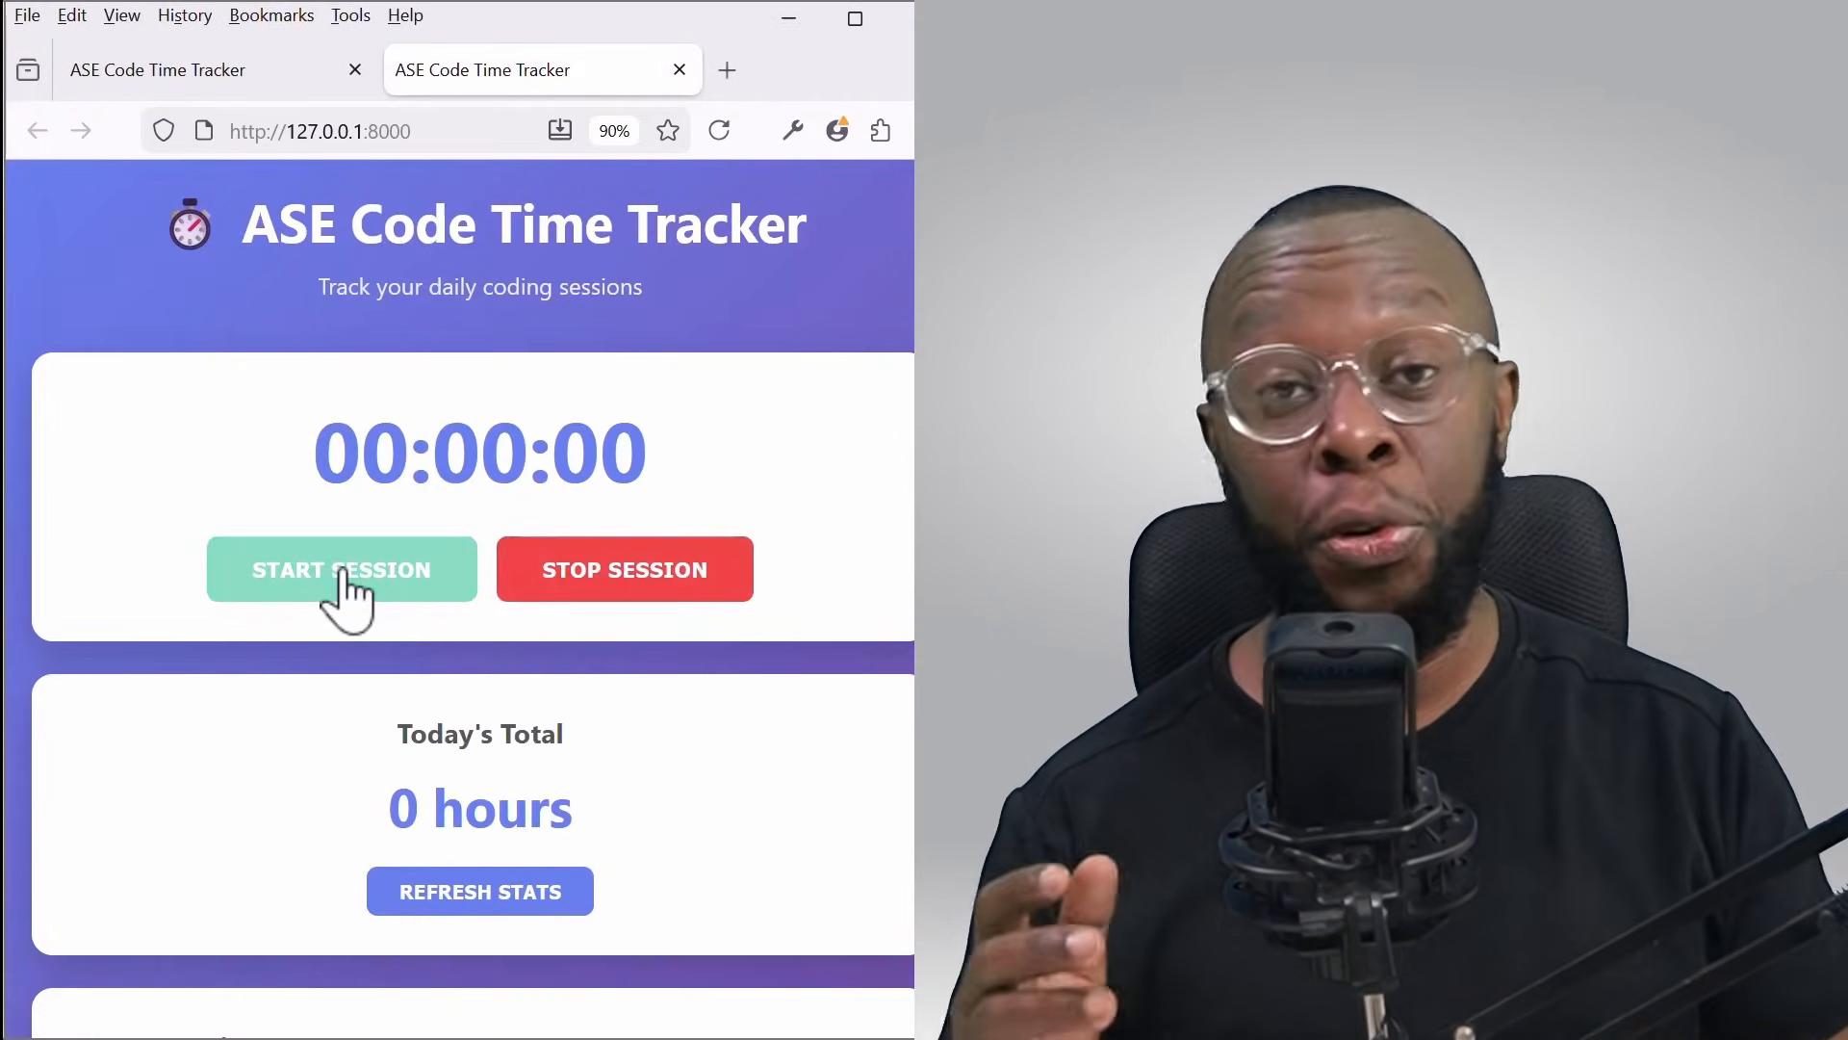
# Start a new coding session so its timer begins counting up from zero.
pyautogui.click(340, 568)
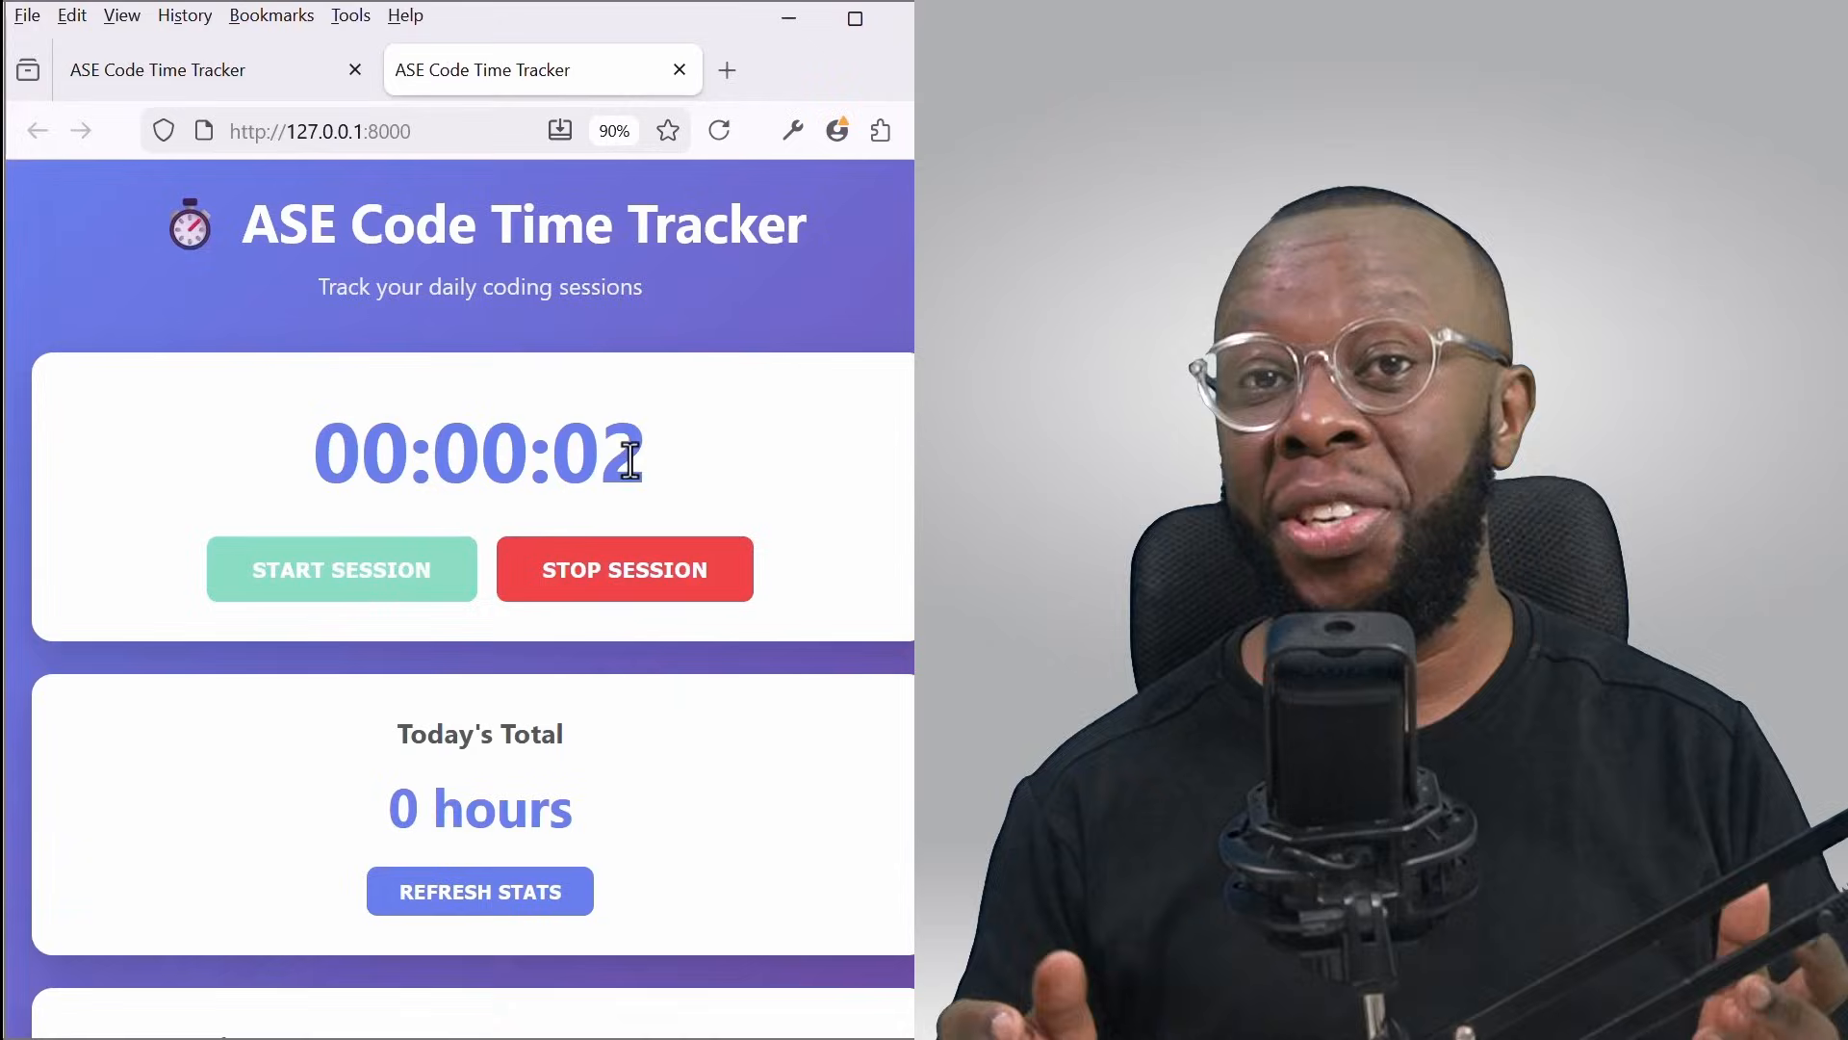